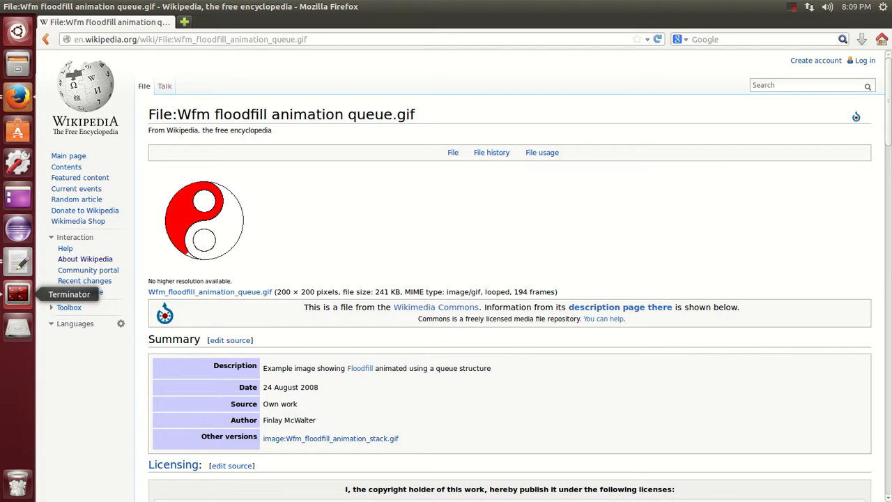
- Bring up the Terminator window showing the 4.py flood-fill script in nano
left_click(17, 293)
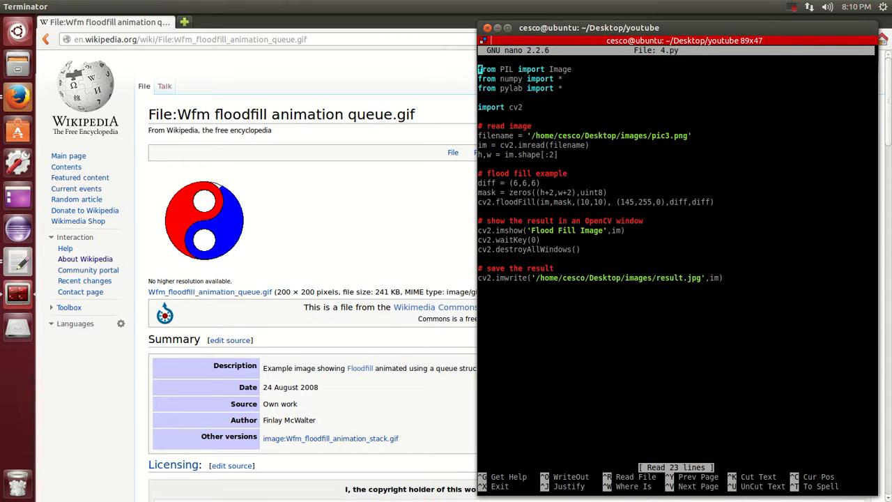
mouse_move(217, 182)
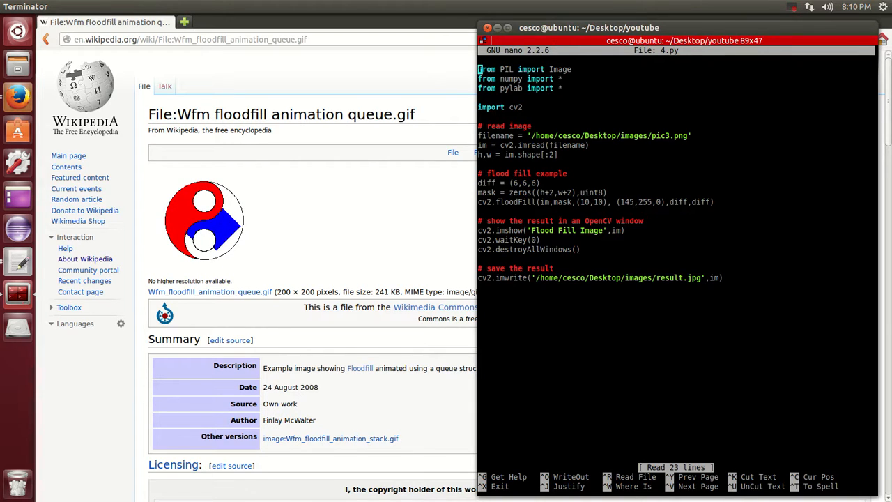
mouse_move(17, 294)
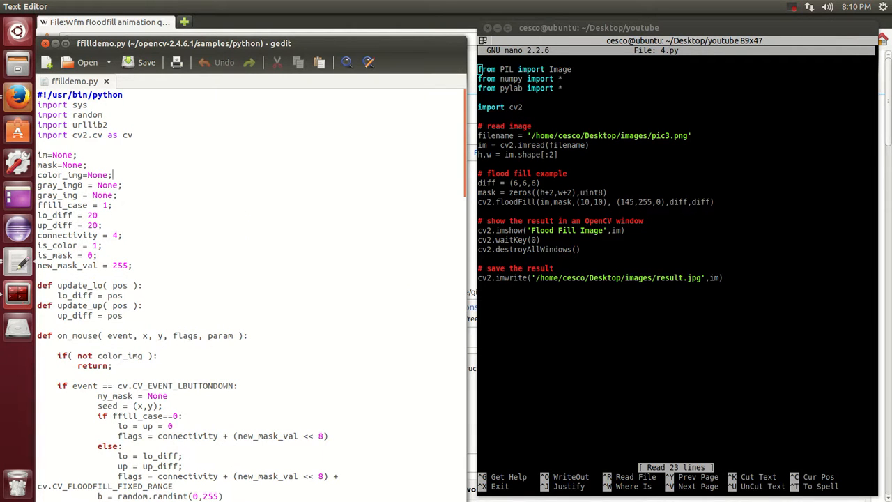
scroll("down", 3)
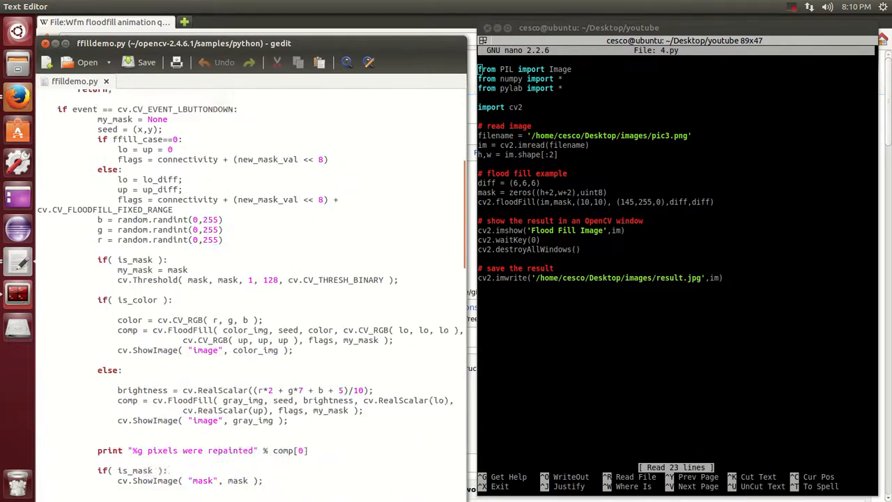
scroll("down", 3)
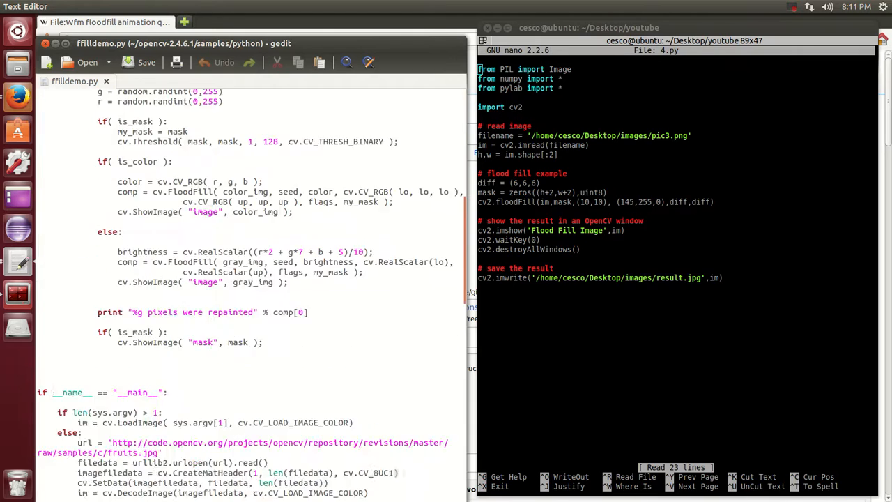
scroll("down", 3)
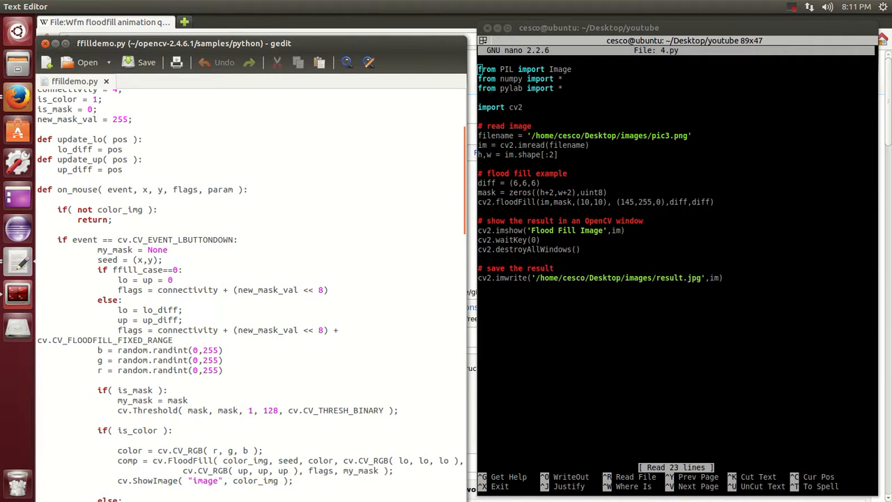
scroll("down", 3)
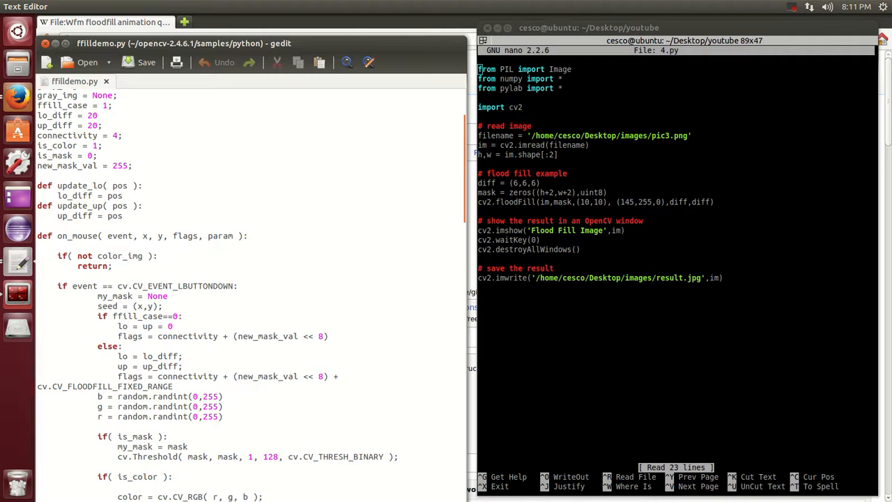
scroll("down", 3)
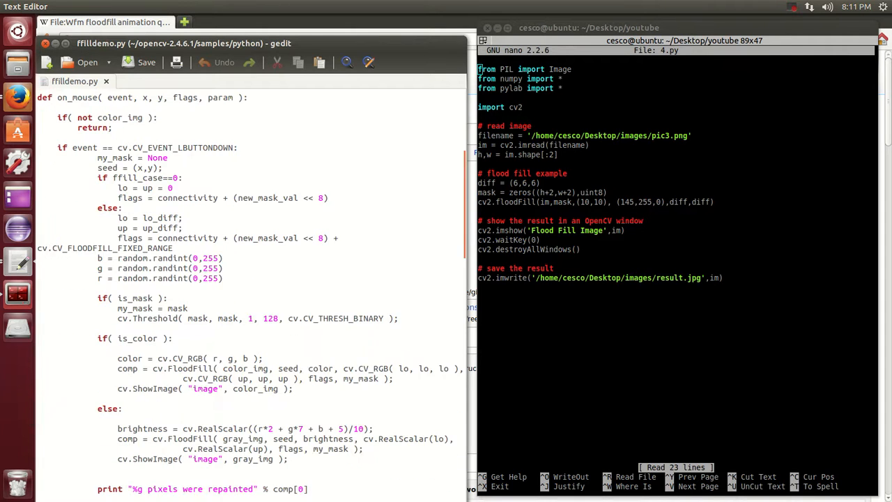
scroll("down", 3)
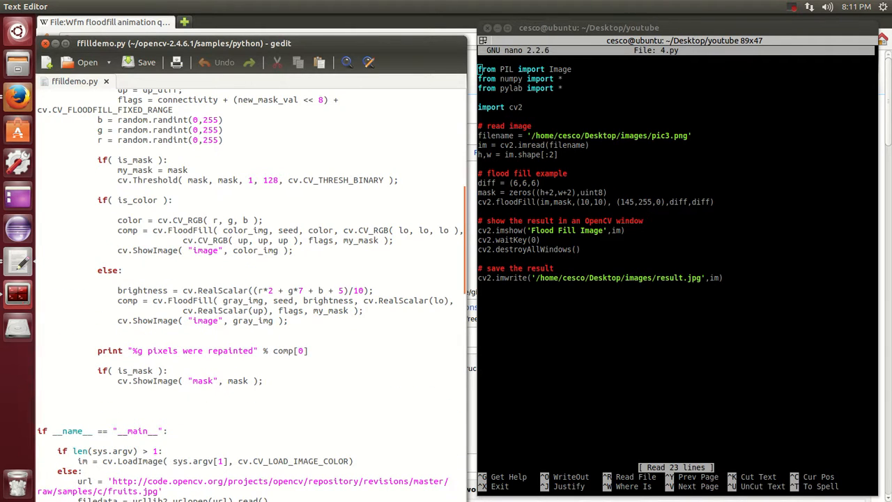
scroll("down", 3)
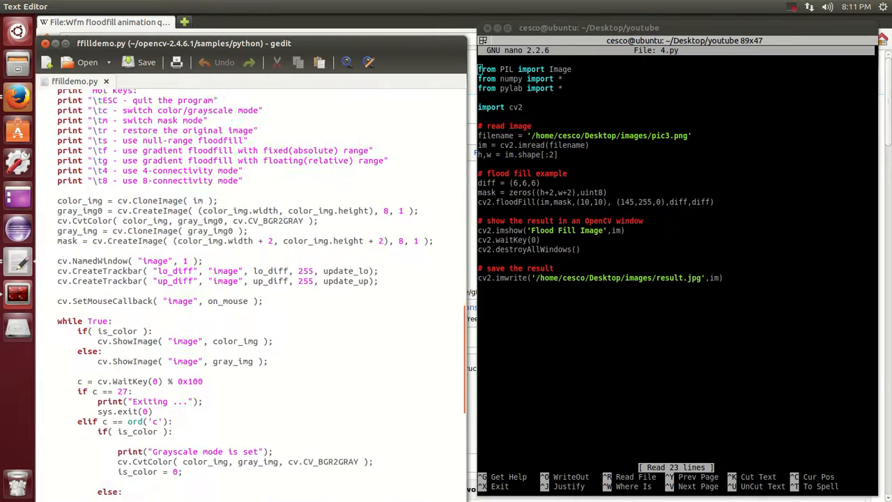
scroll("down", 3)
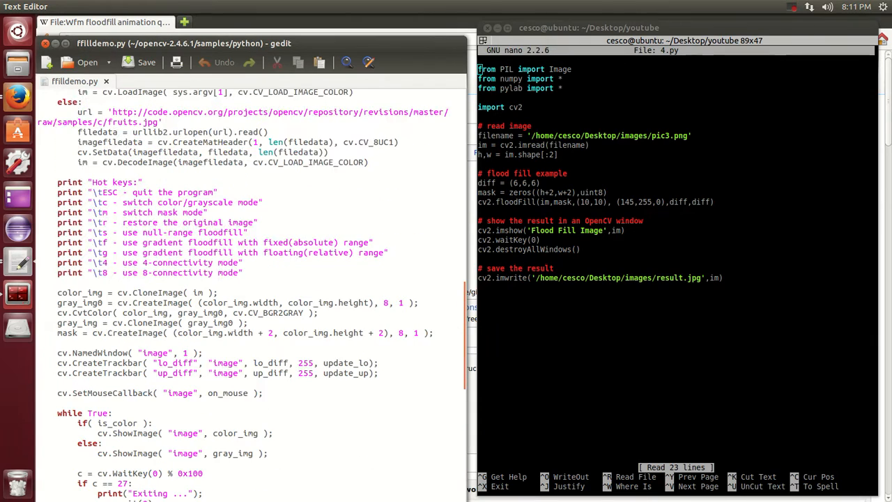
scroll("down", 3)
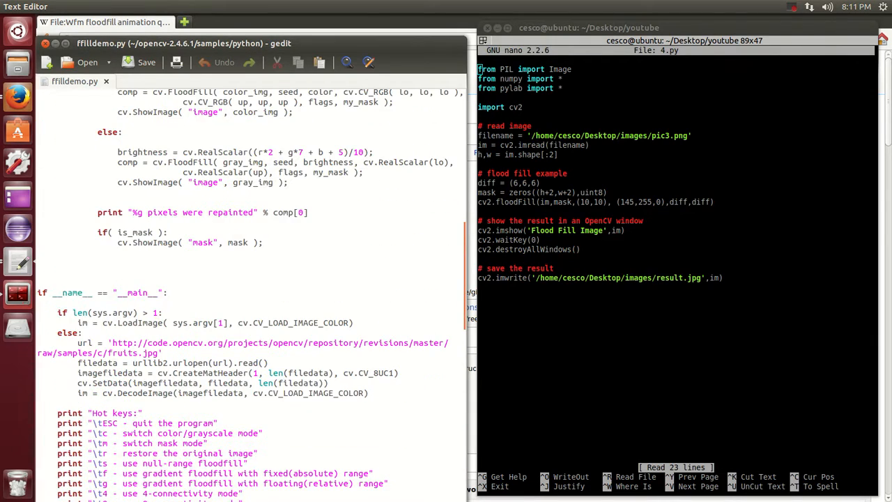
scroll("down", 3)
type("ls")
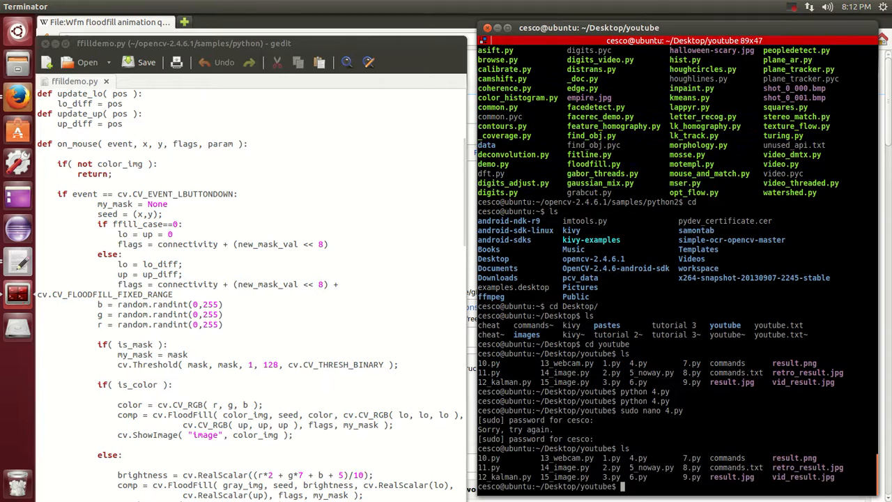
- Run python 4.py and drag the Flood Fill Image window further left
type("python")
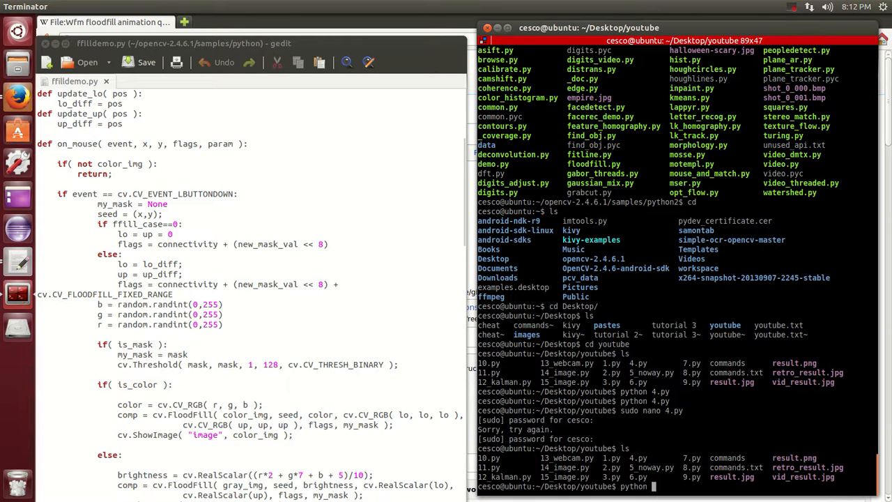
type("4.py")
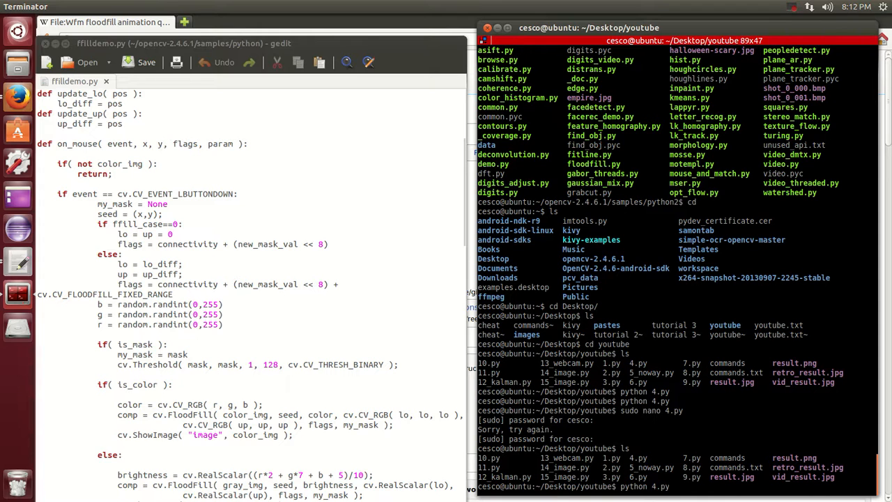
key("Return")
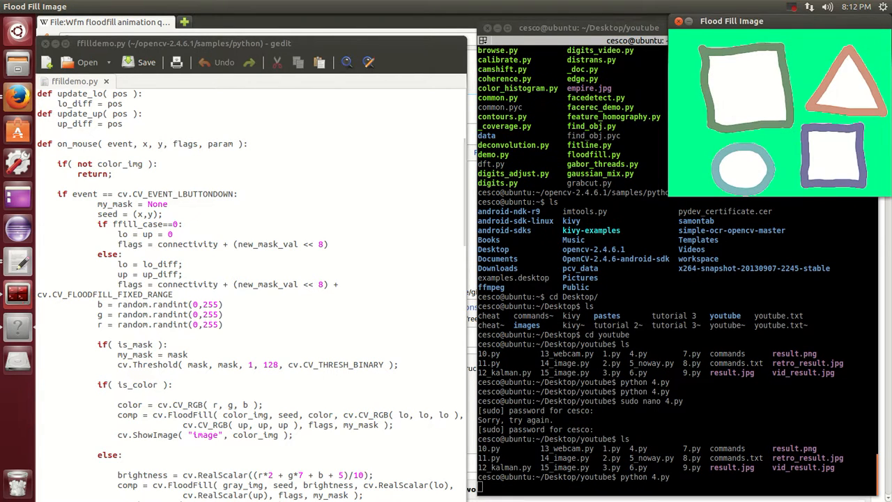
left_click_drag(732, 21, 619, 51)
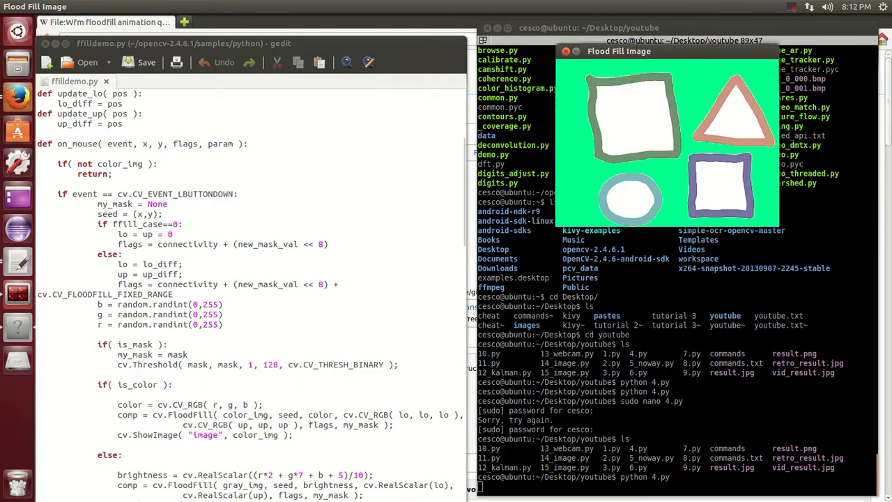
left_click_drag(619, 51, 587, 70)
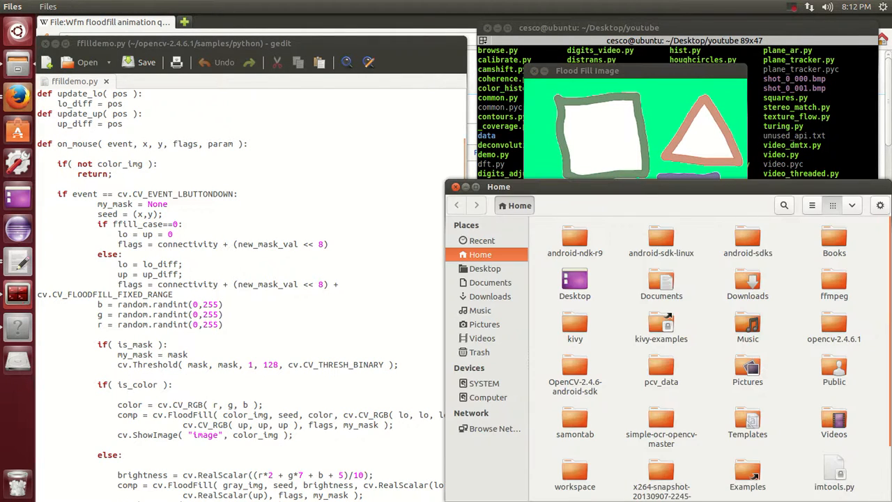
- Open pic3.png from the Desktop images folder in Firefox Web Browser
left_click(484, 269)
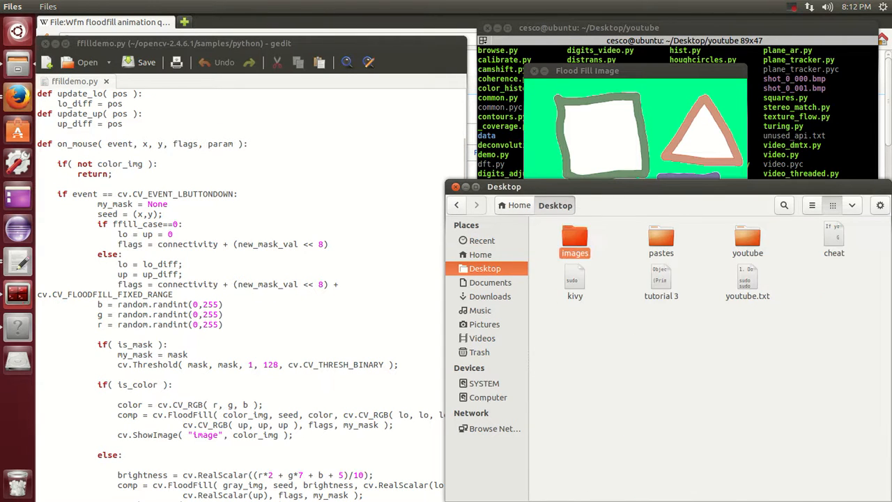
double_click(574, 237)
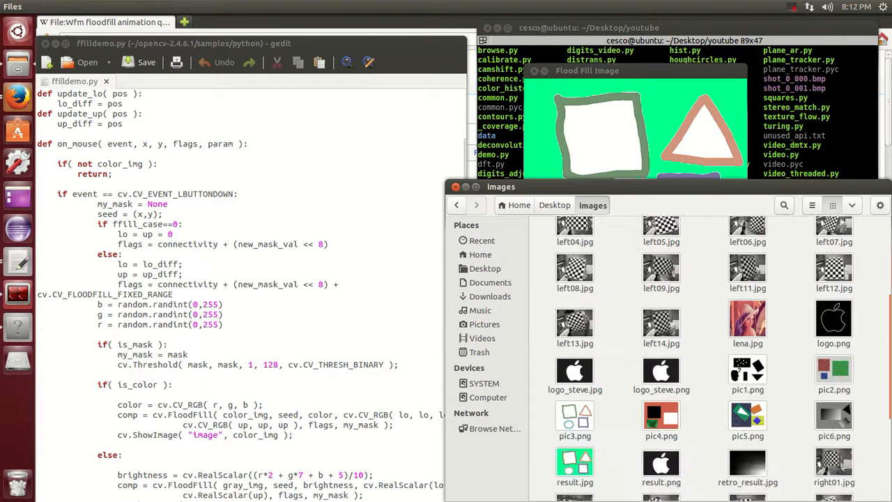
right_click(575, 417)
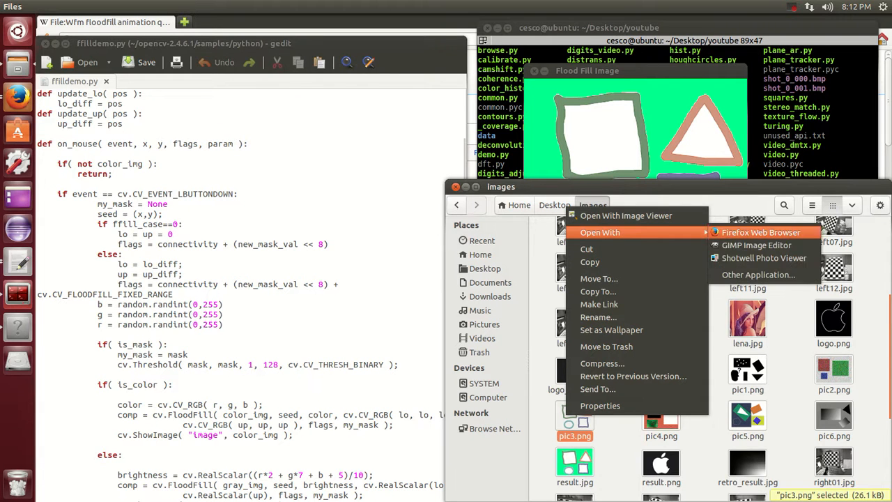
left_click(761, 232)
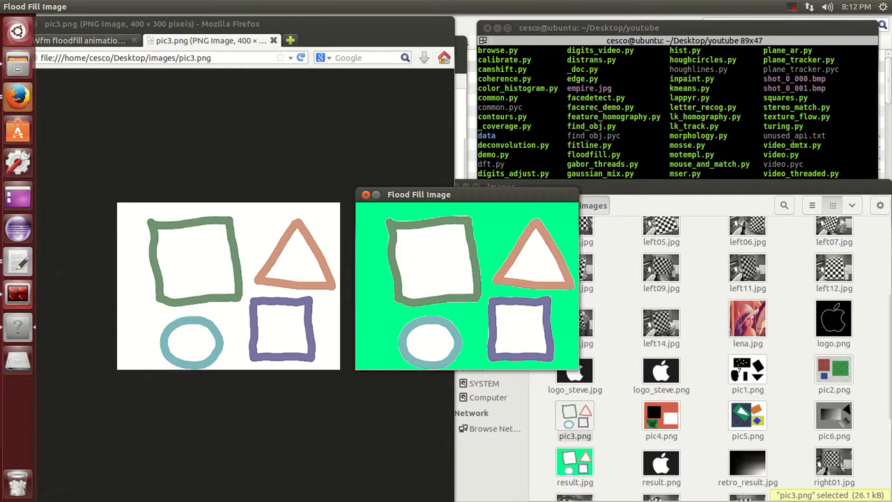
left_click_drag(419, 194, 421, 209)
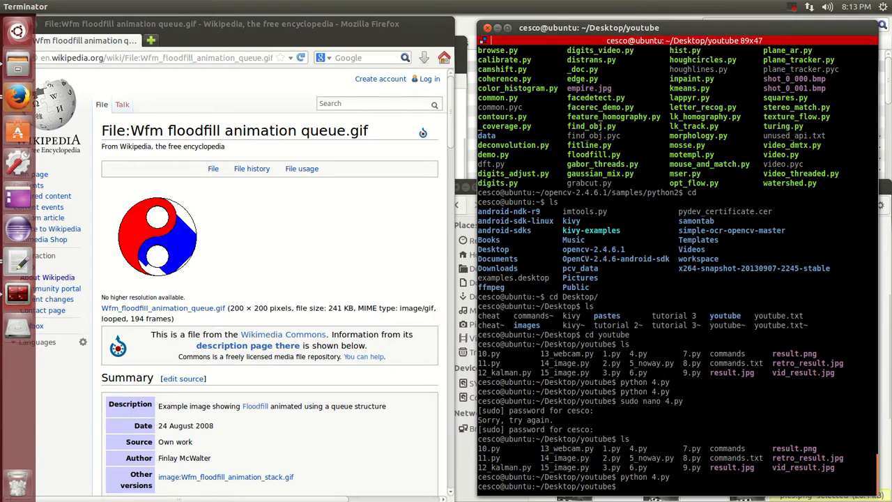
- Enter the opencv-2.4.6.1 samples/python folder, list scripts, and start the ffilldemo.py pic3.png command
type("cd")
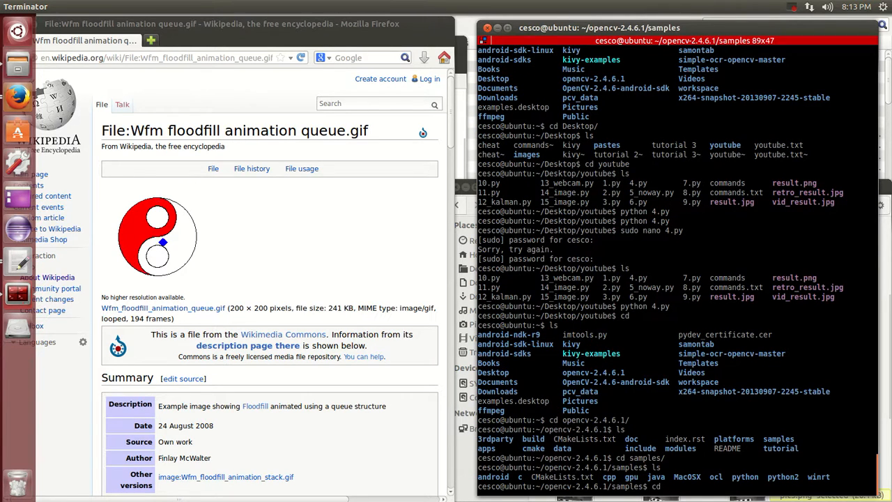
type("python")
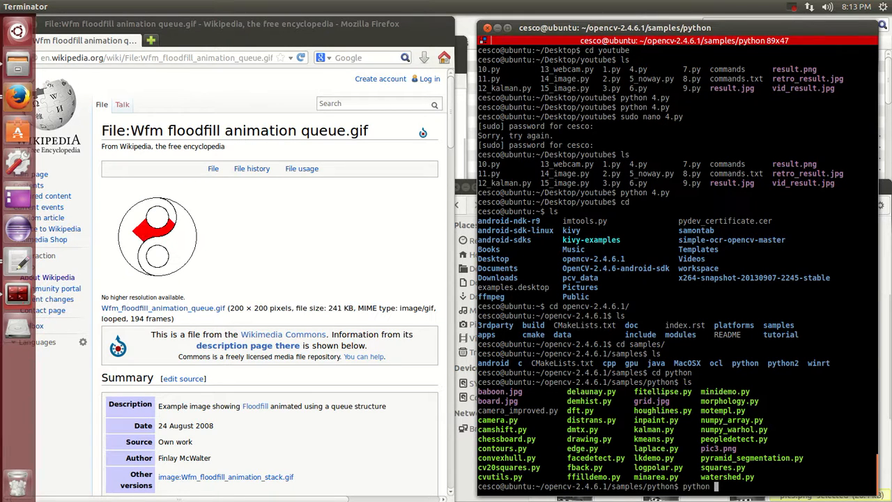
type("fitellipse.py")
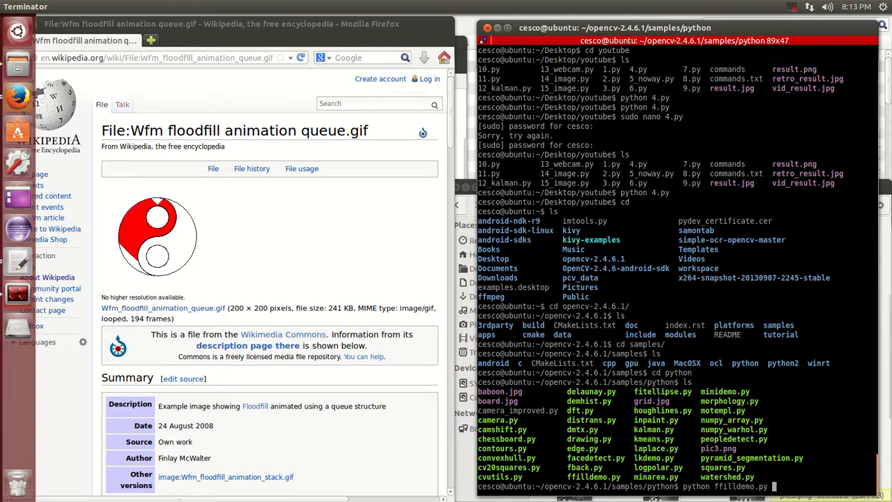
type("pi")
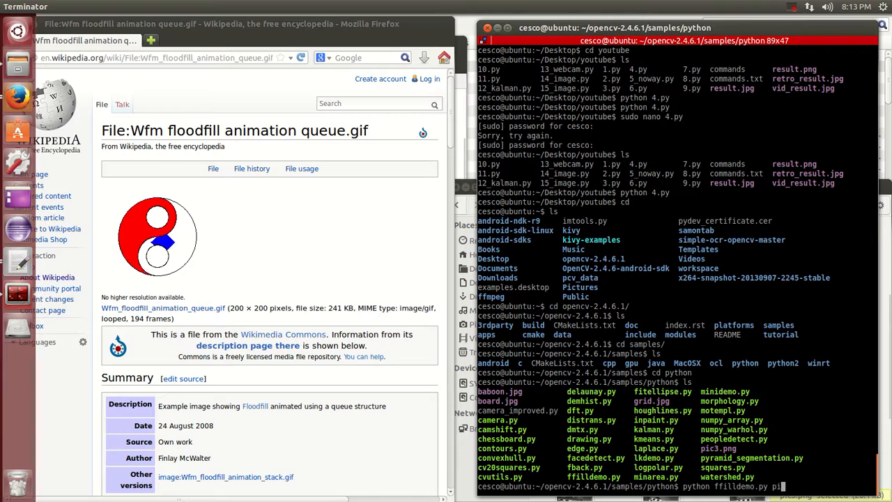
type("3.png")
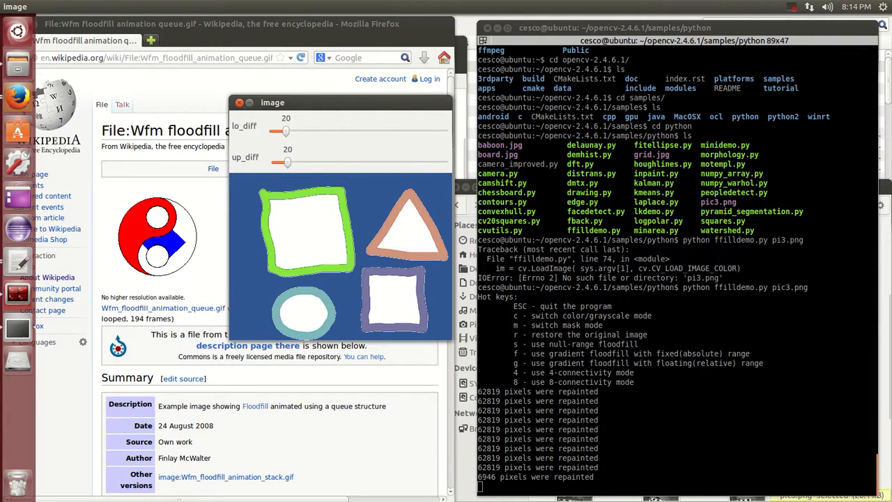
- Fill two regions of the shapes picture with random colours
left_click(307, 230)
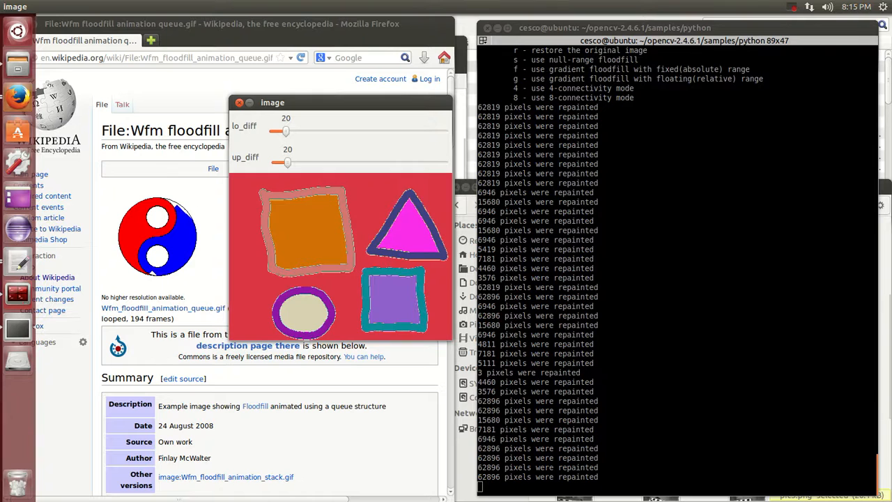
left_click(304, 312)
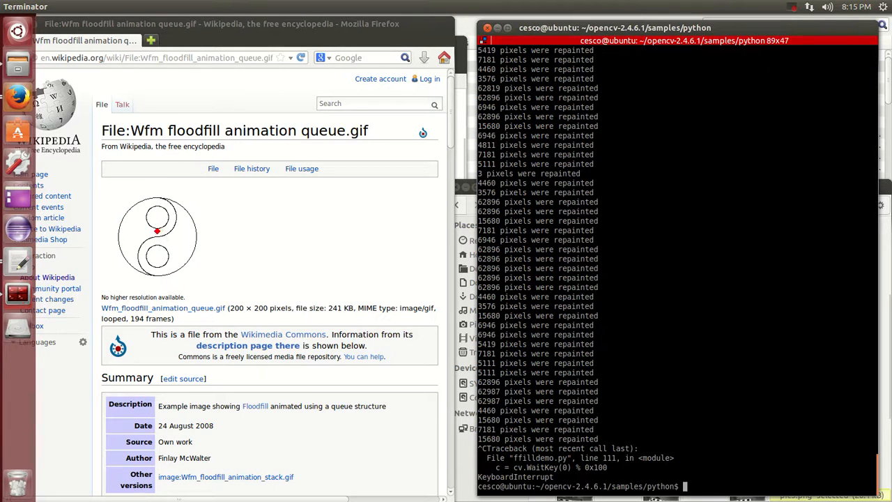
- Move up into the python2 samples folder, list its scripts, and start typing python floodfill.py
type("cd ..")
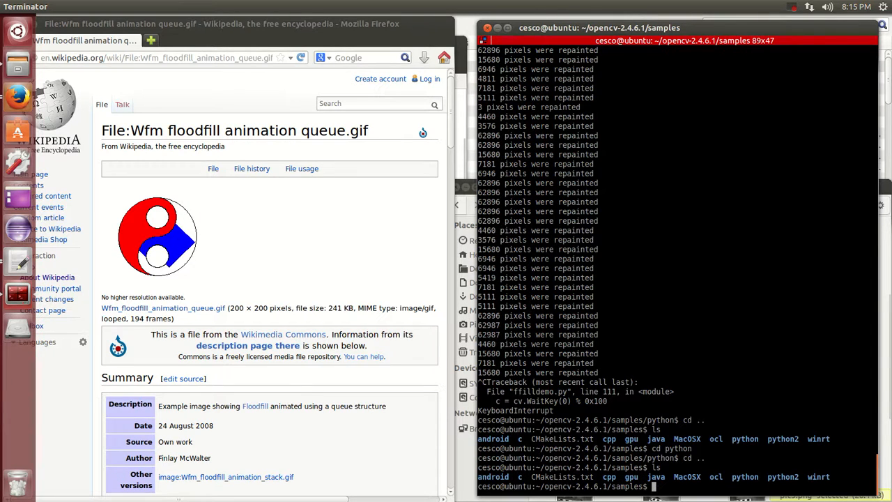
type("cd python2")
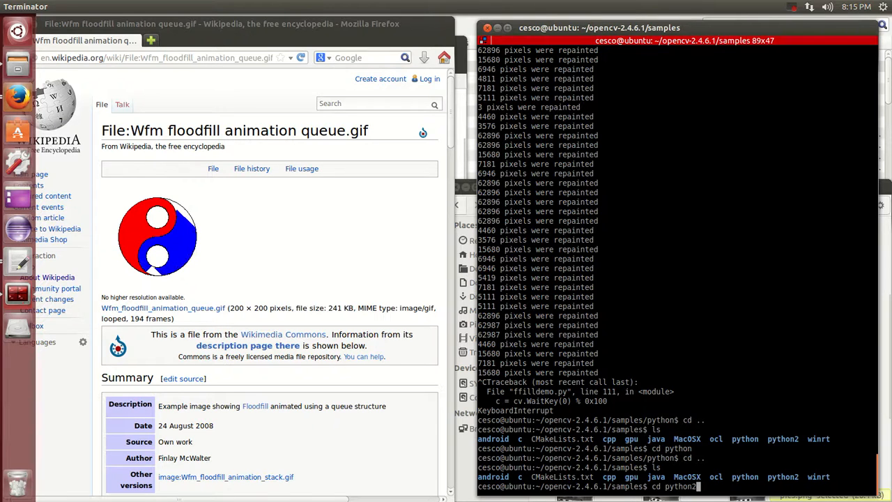
type("ls")
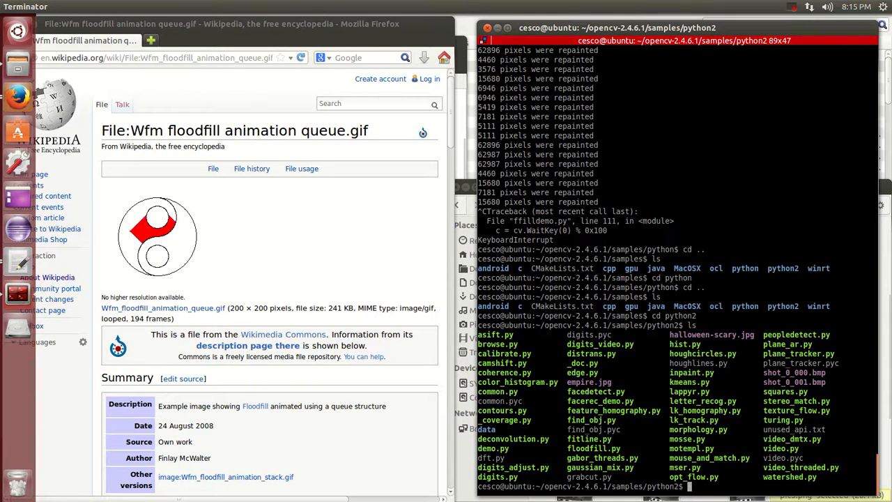
type("python floodfill.py")
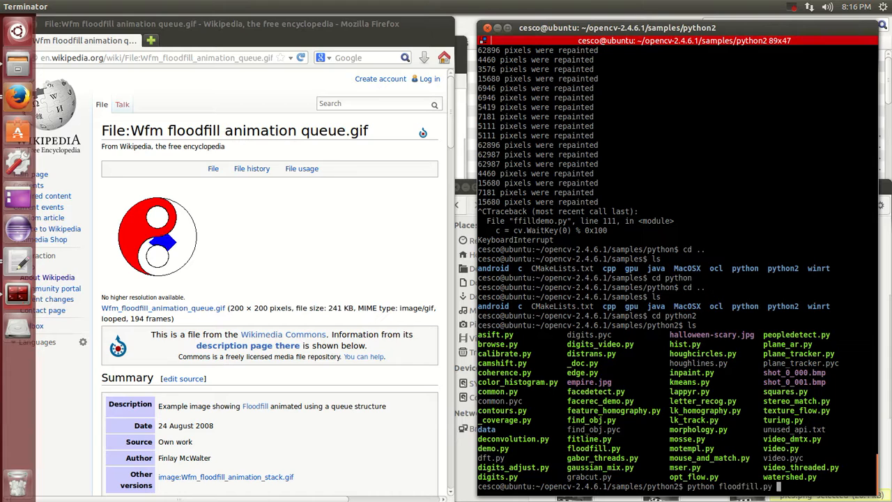
- Finish and run the python floodfill.py halloween-scary.jpg command
type("halloween-scary.jpg")
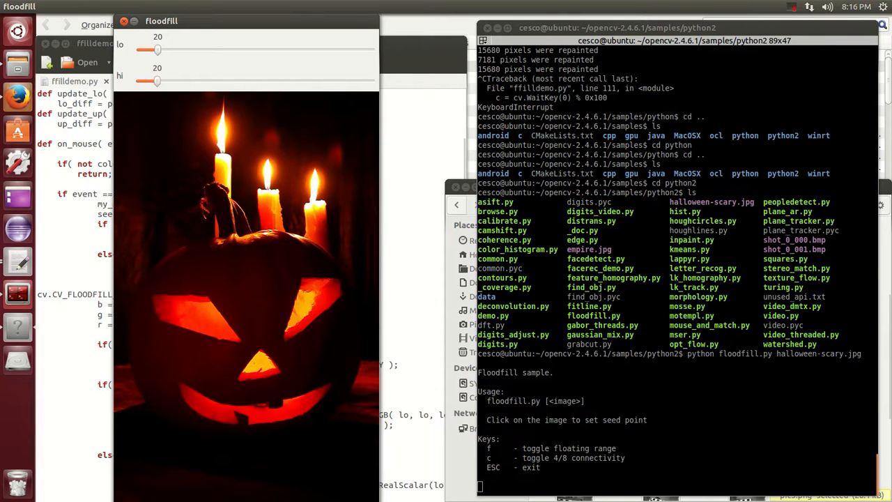
- Fill the pumpkin's mouth, both eyes and surface white, re-seeding the surface
left_click(251, 404)
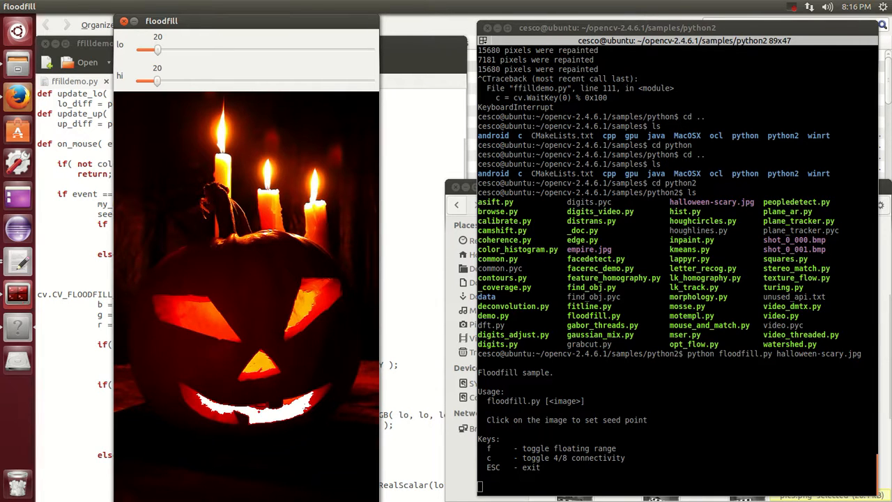
left_click(303, 307)
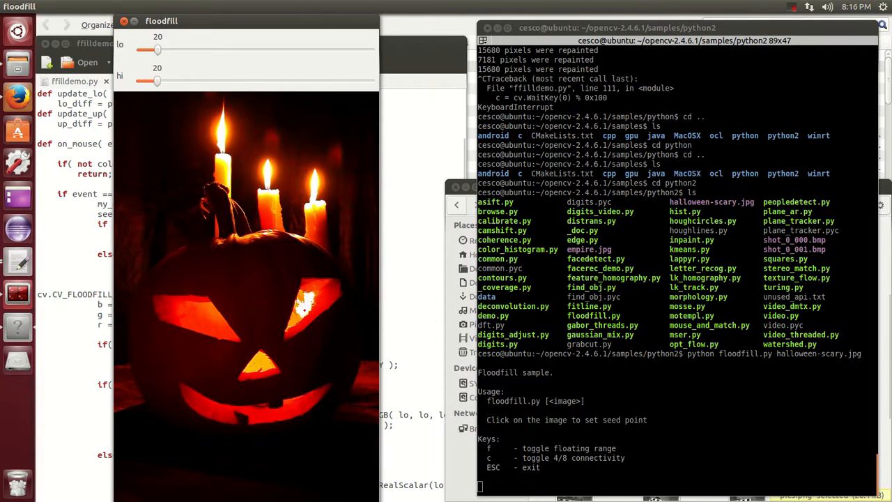
left_click(209, 328)
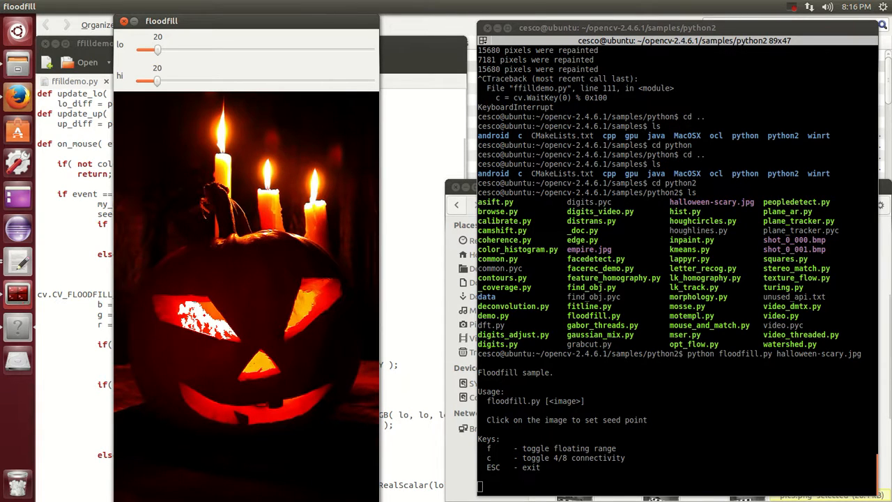
left_click(209, 320)
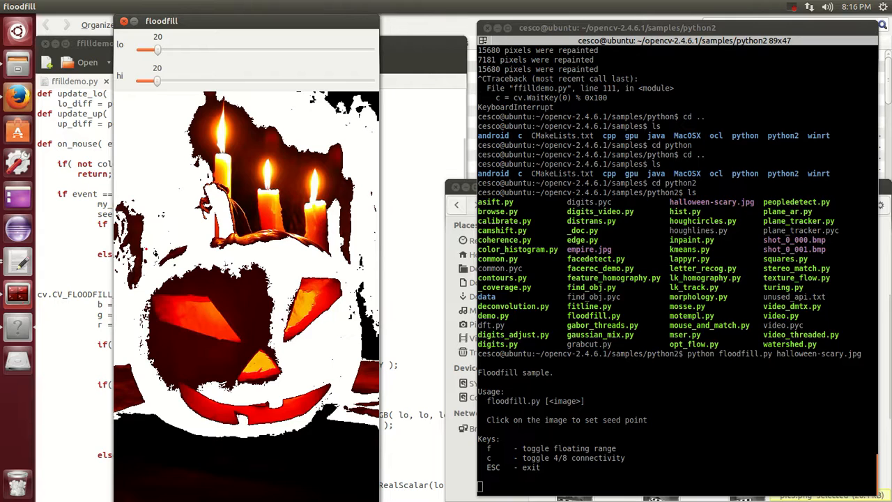
left_click(265, 415)
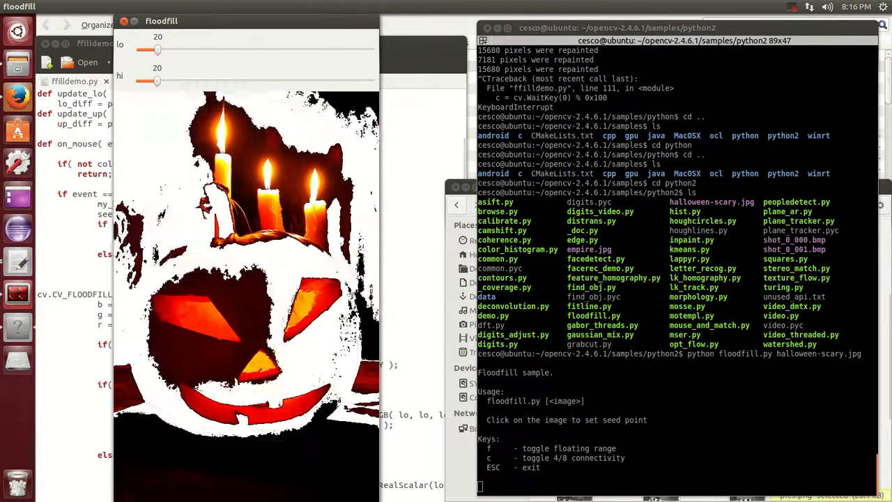
- Fill the pumpkin's body and the dark background white with further seed points
left_click(314, 183)
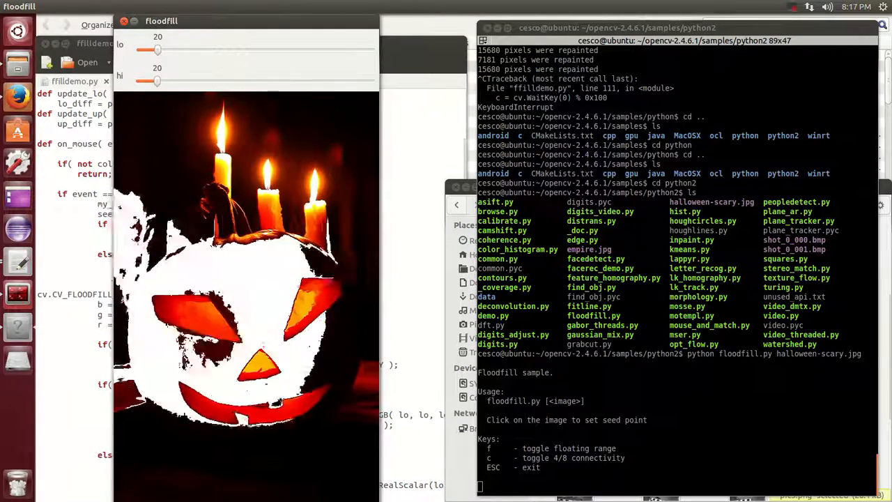
left_click(210, 328)
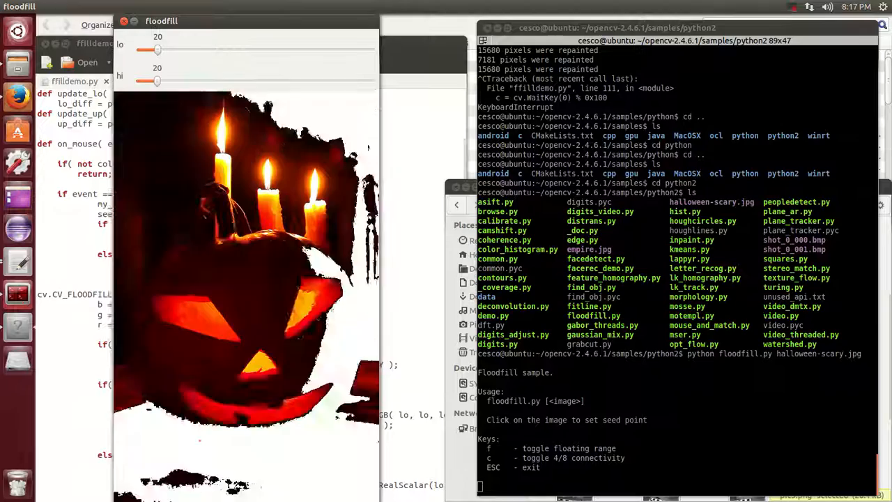
left_click(244, 279)
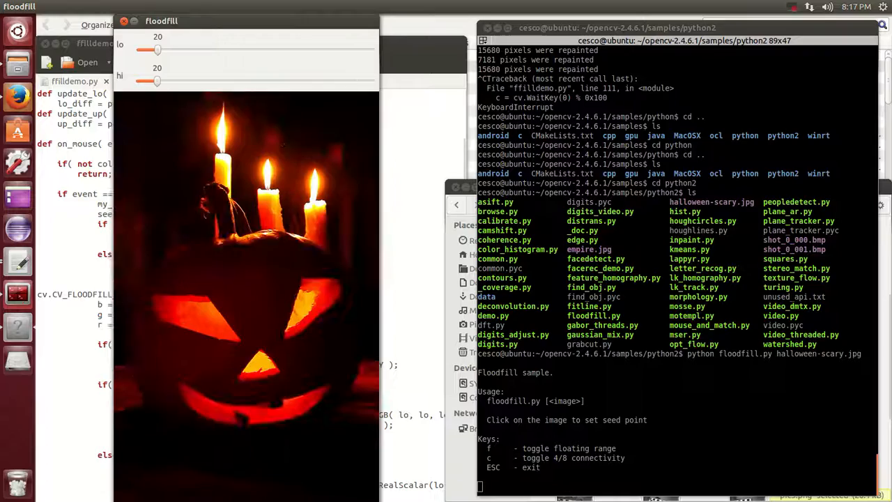
left_click(237, 320)
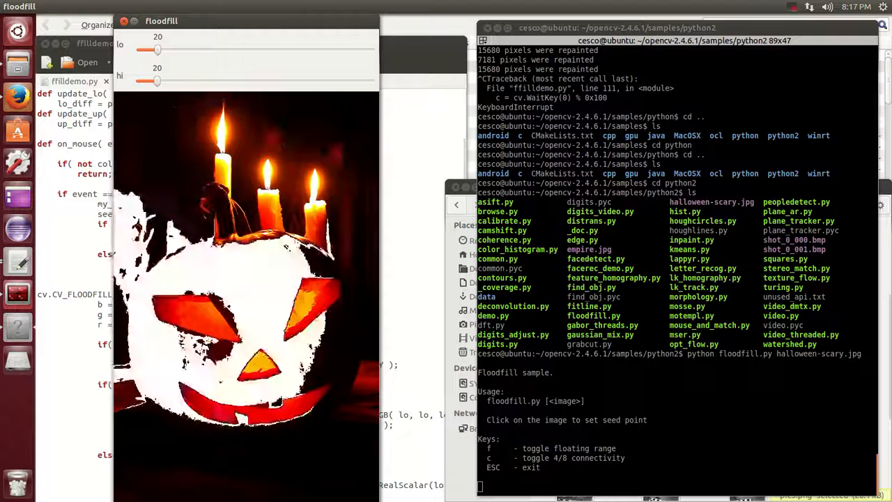
- Seed the dark background so the area around the pumpkin turns white
left_click(337, 352)
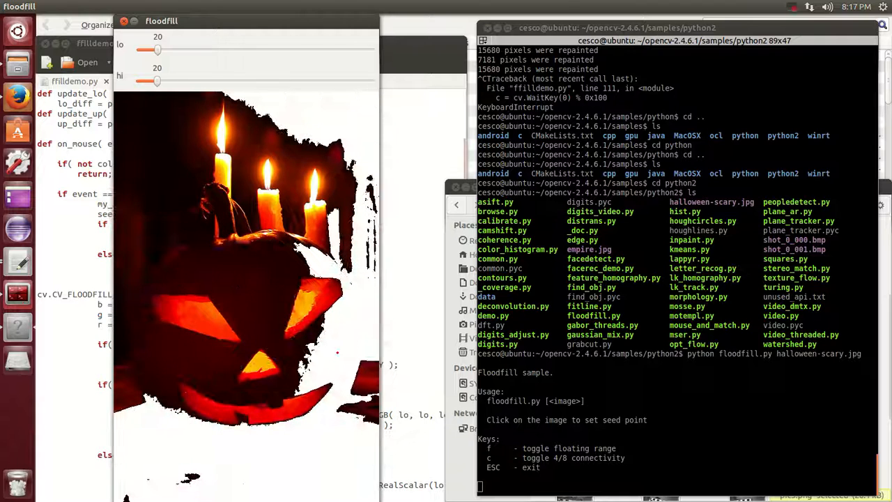